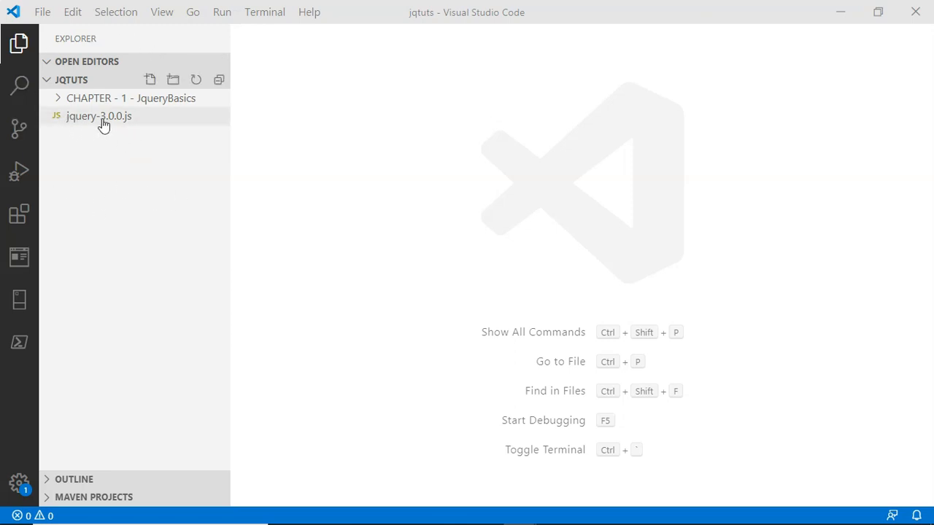
mouse_move(105, 118)
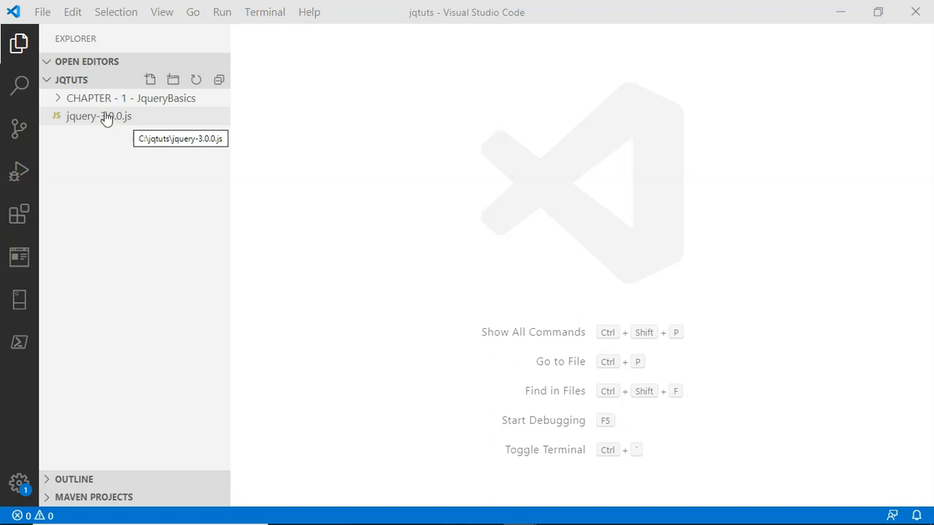
mouse_move(131, 98)
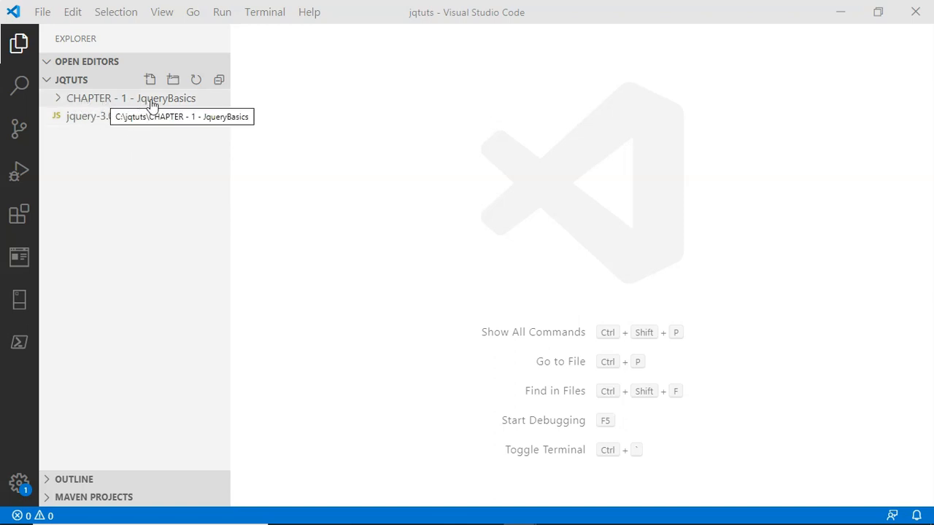
Expand the CHAPTER - 1 - JqueryBasics folder in the jqtuts Explorer
click(131, 98)
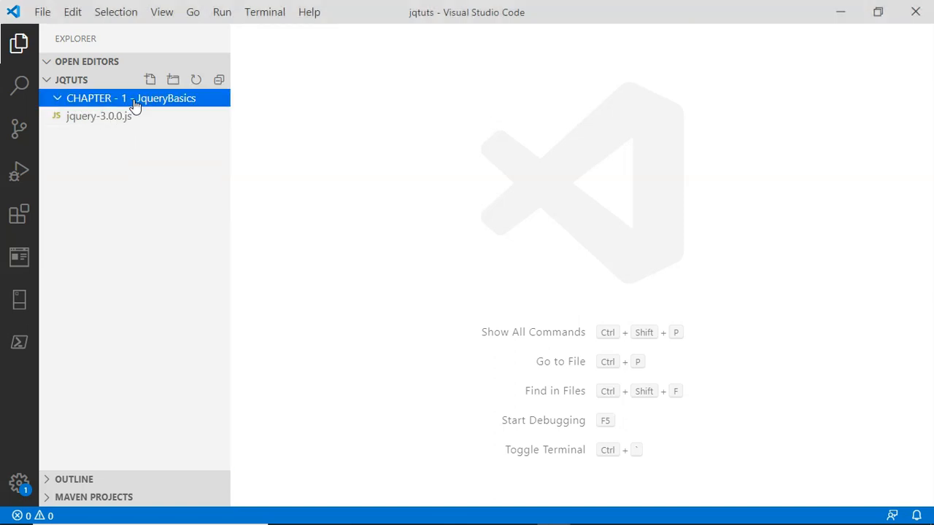
mouse_move(143, 98)
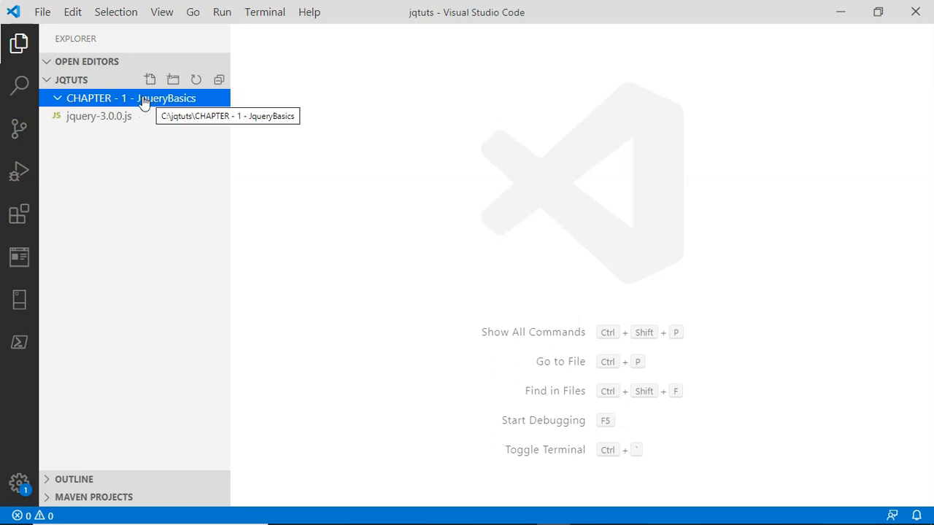
mouse_move(129, 102)
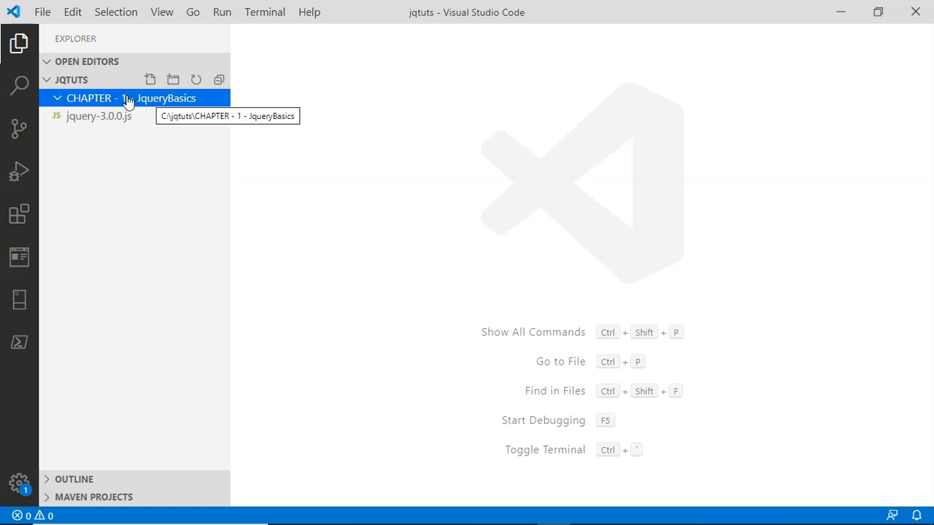
mouse_move(99, 116)
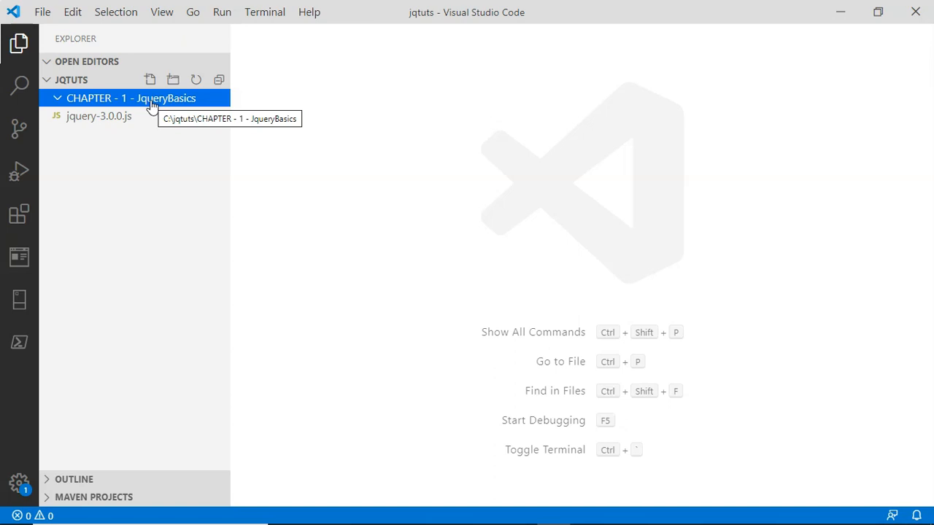
mouse_move(158, 102)
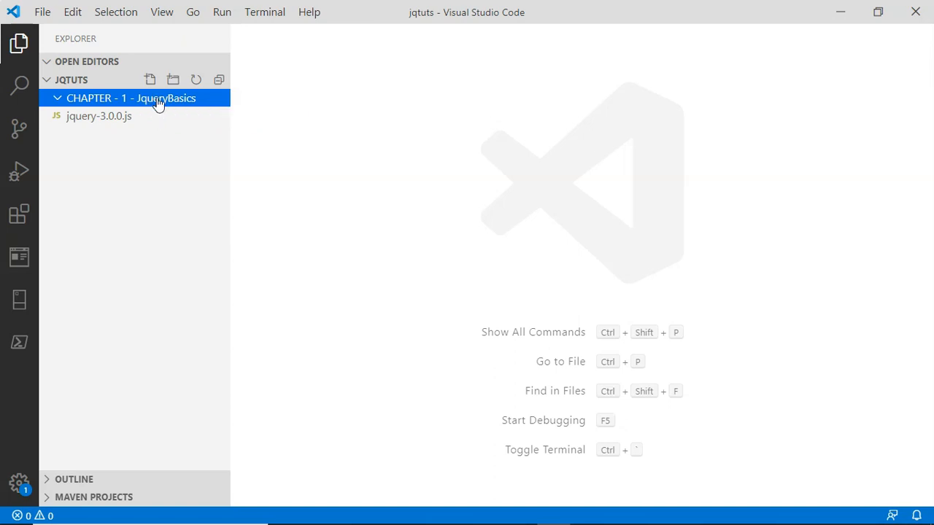
mouse_move(157, 98)
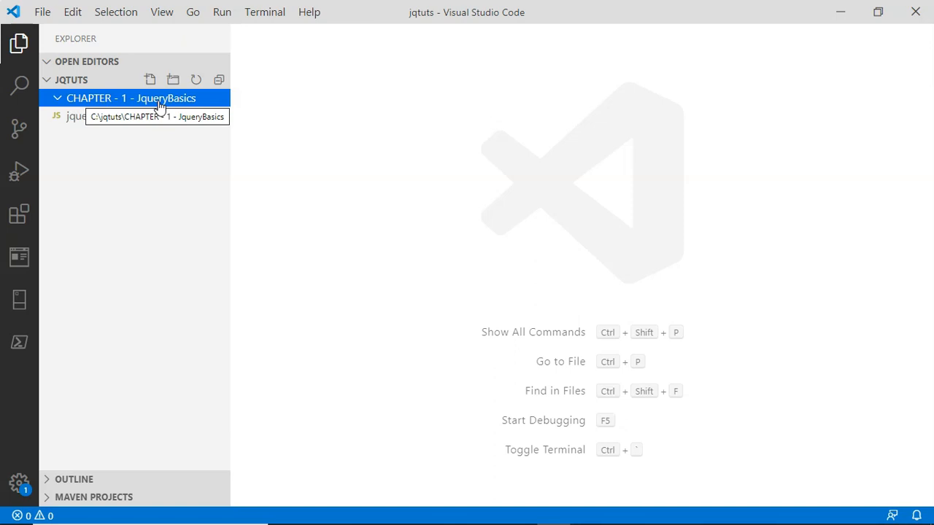
Create a new file named 1-loading-jquery.html inside the chapter folder
click(148, 79)
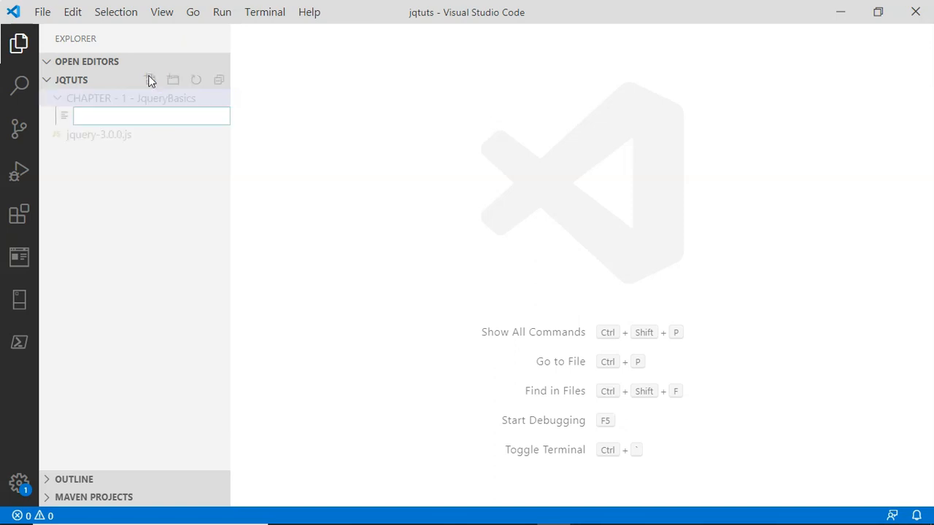
text(1-)
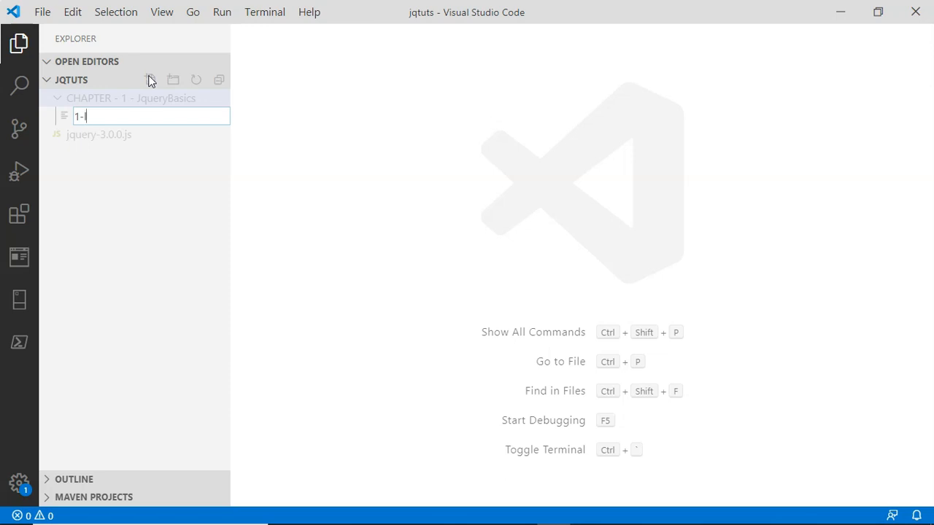
text(loading-)
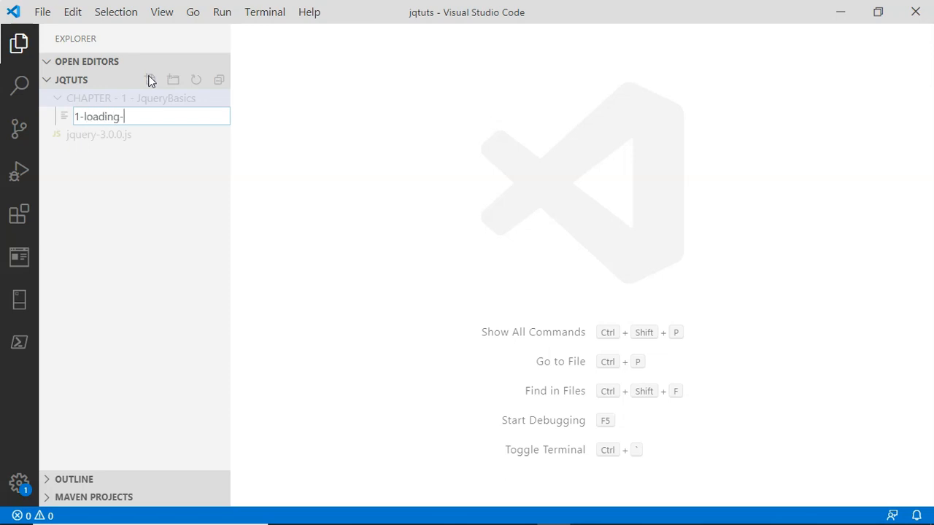
text(jque)
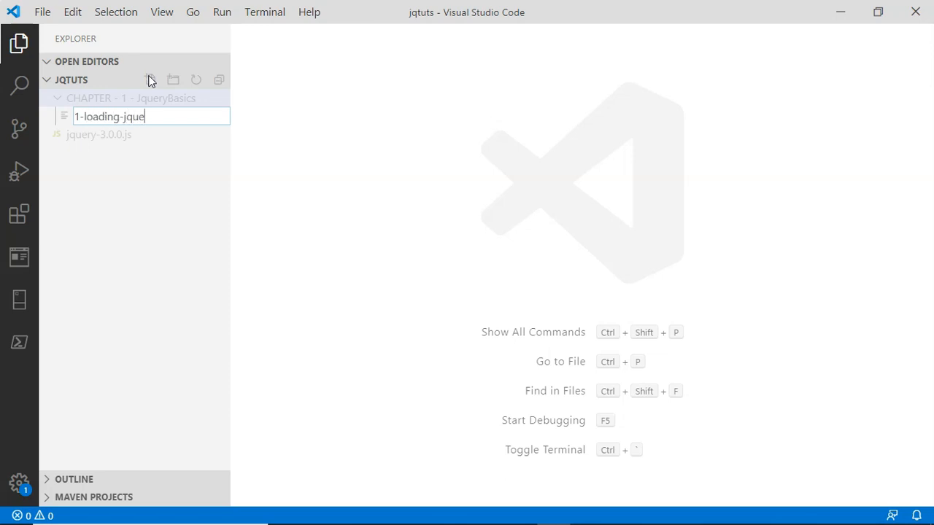
text(ry.html)
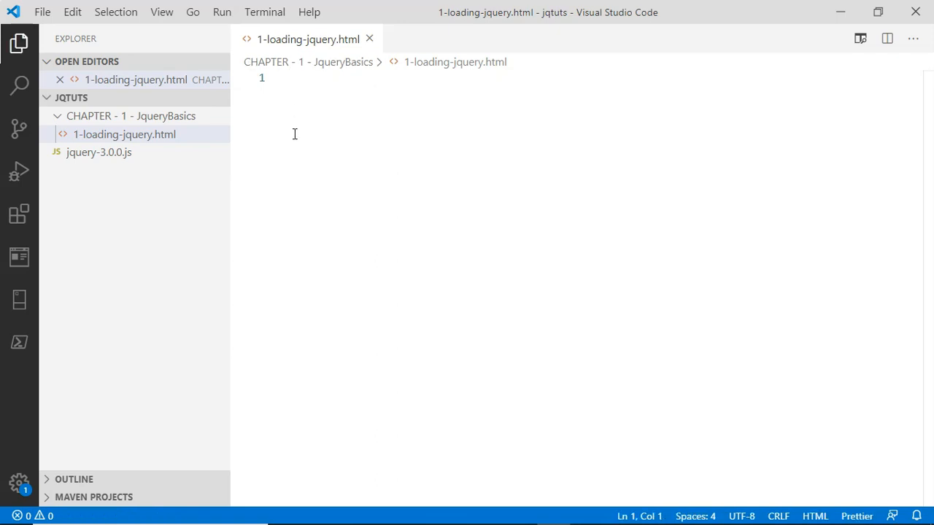
Insert the Emmet HTML skeleton, retitle it Loading Jquery, and save the file
text(html>)
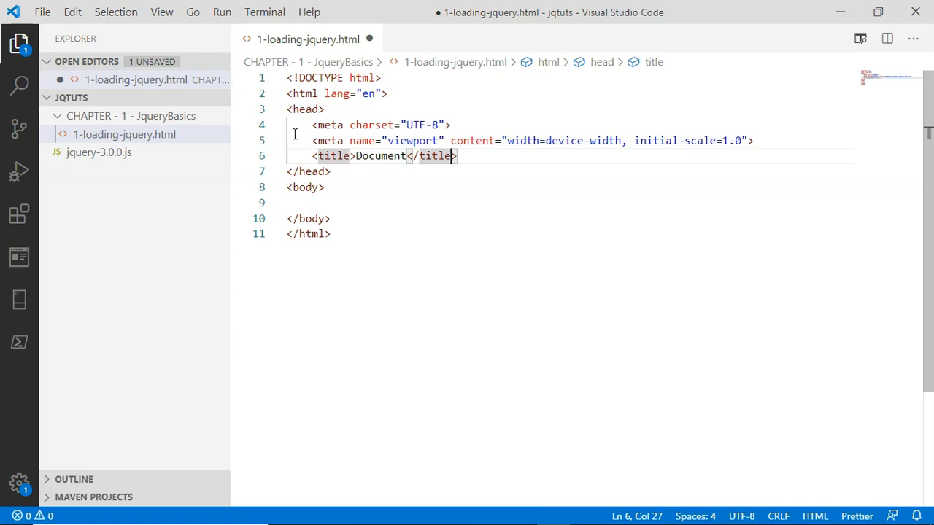
double_click(379, 154)
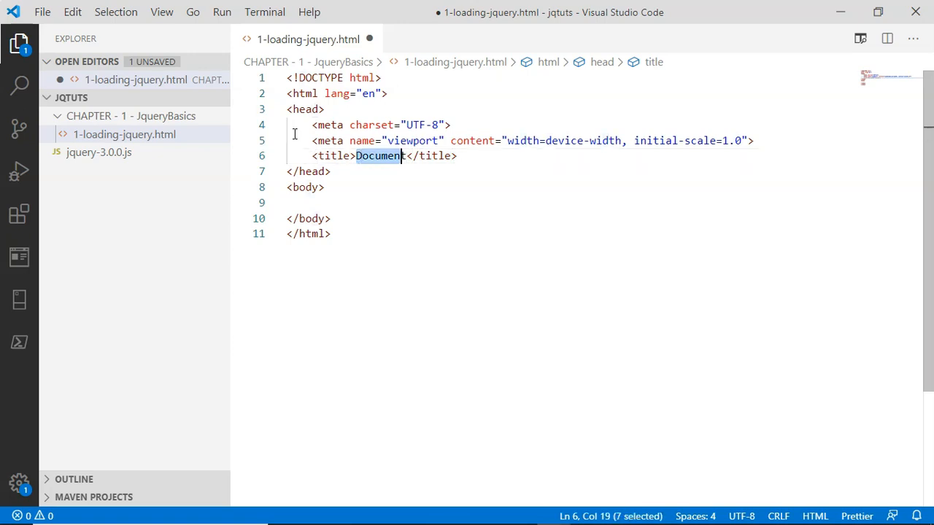
key(shift+right)
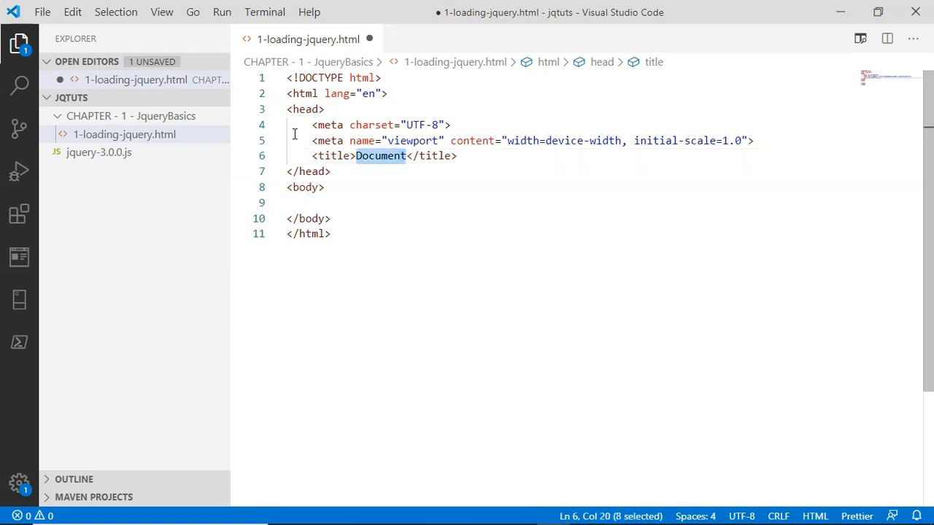
text(Lading)
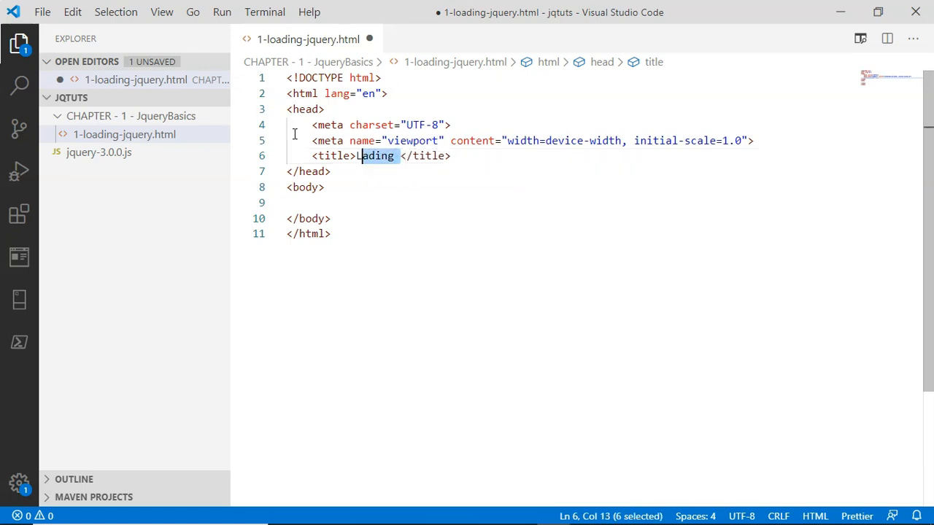
text(Loading)
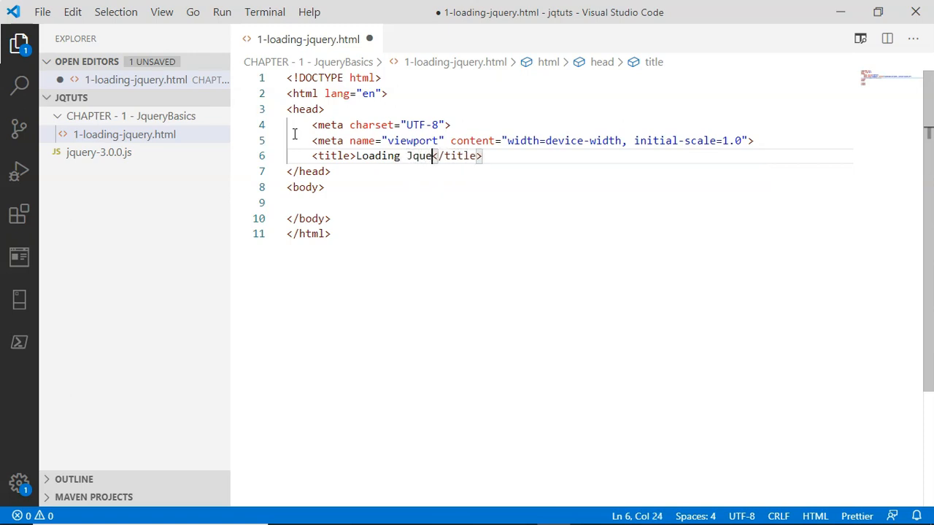
text(ry)
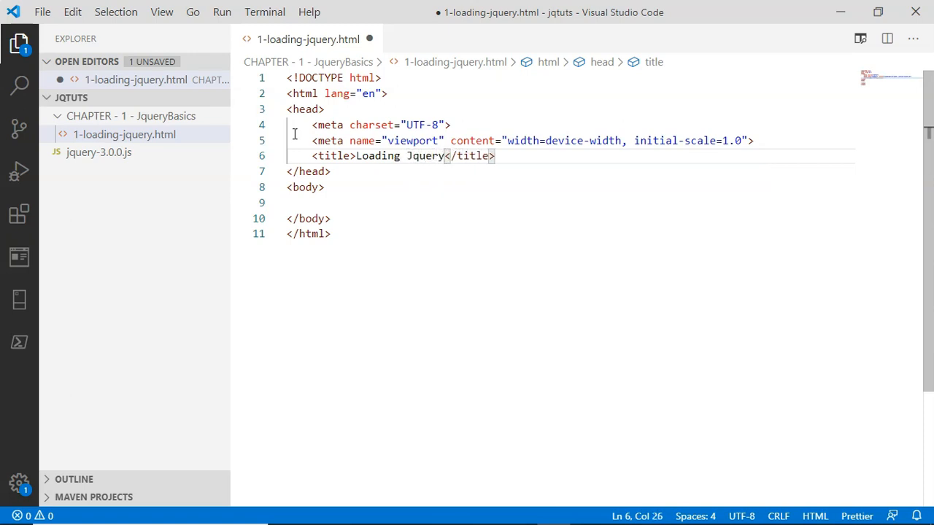
key(ctrl+s)
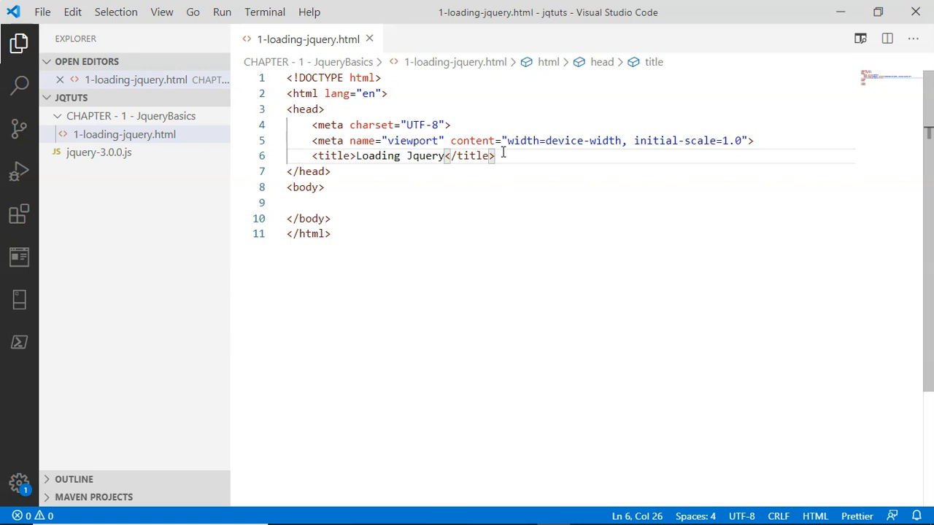
Add a head script tag with src="../jquery-3.0.0.js" chosen from path autocomplete
key(Enter)
text(<script></script>)
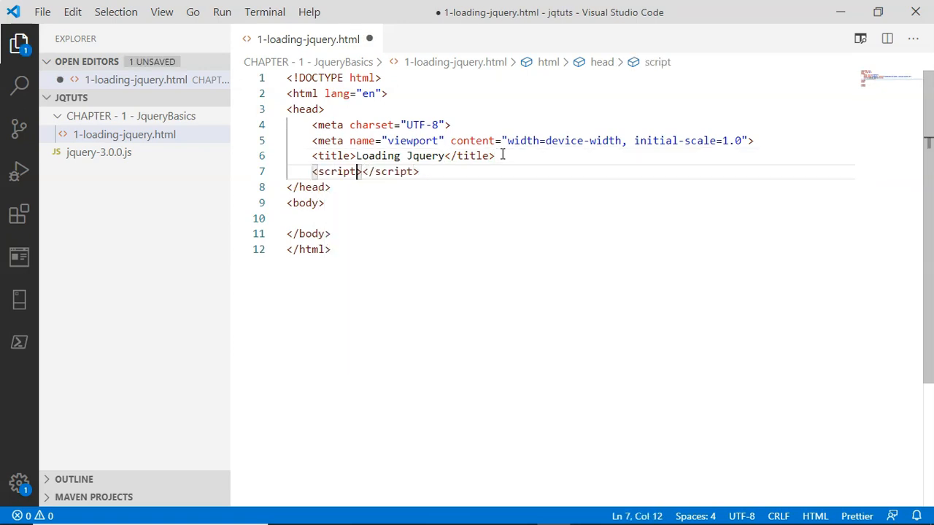
text(src="")
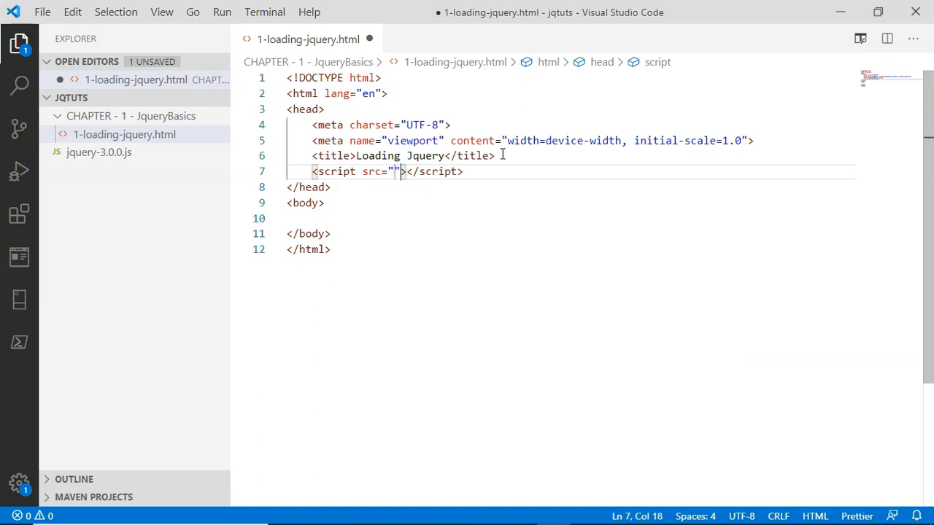
mouse_move(362, 172)
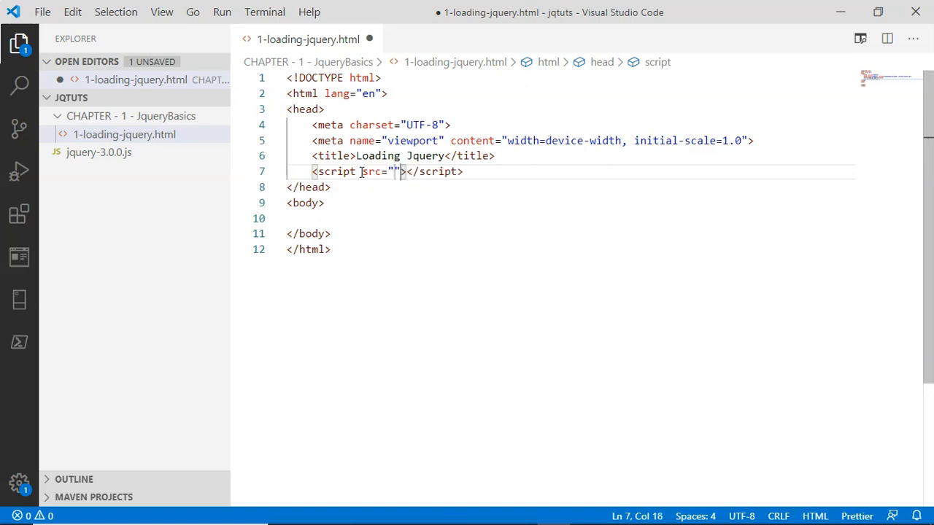
mouse_move(371, 172)
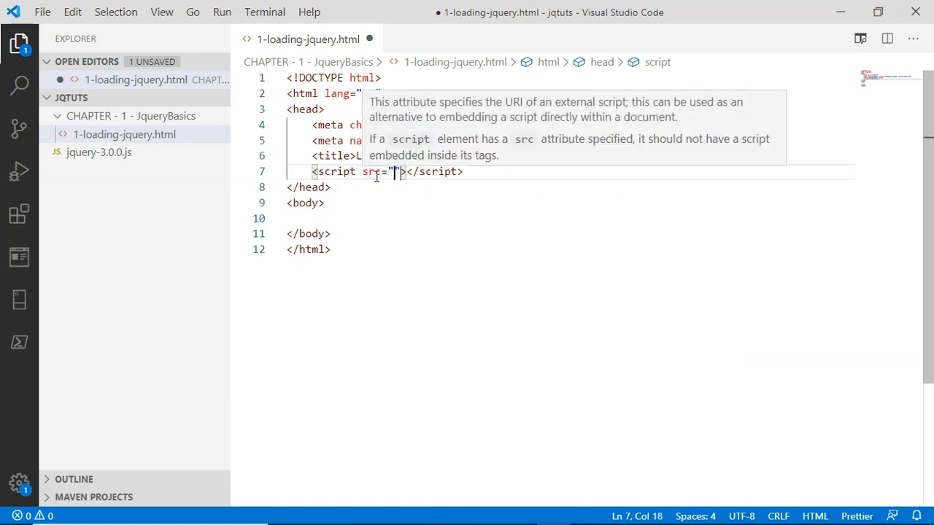
mouse_move(143, 228)
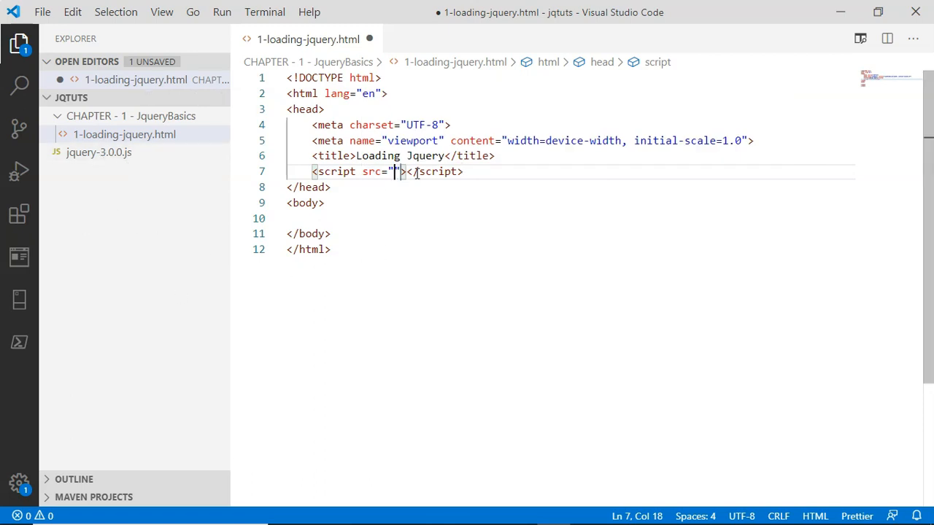
text(.)
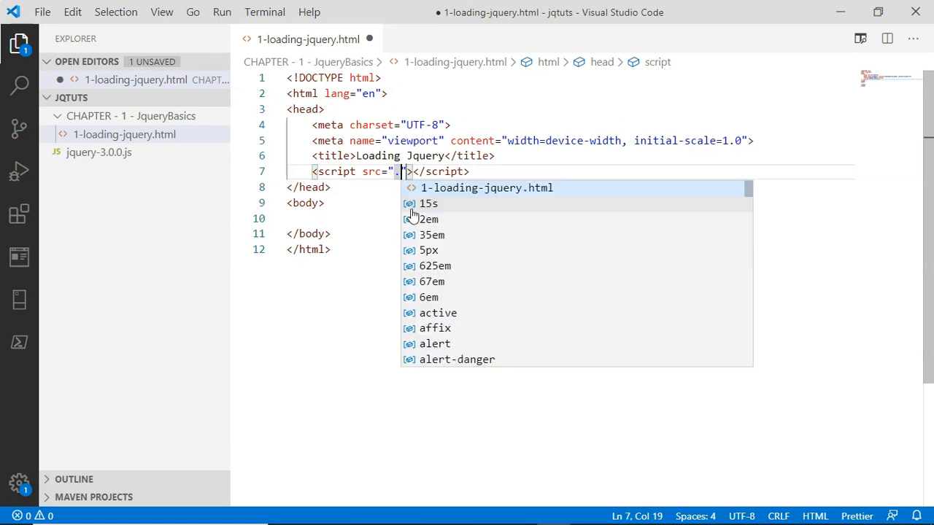
text(/)
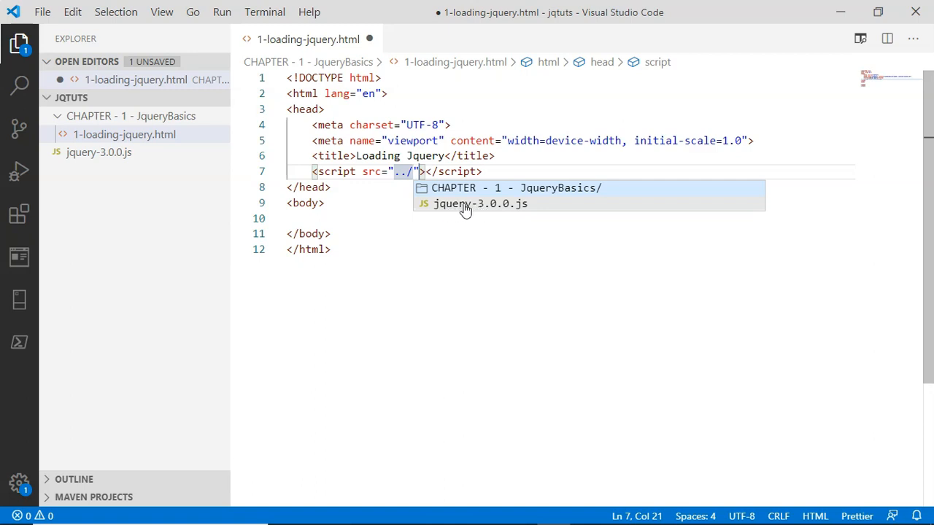
click(478, 204)
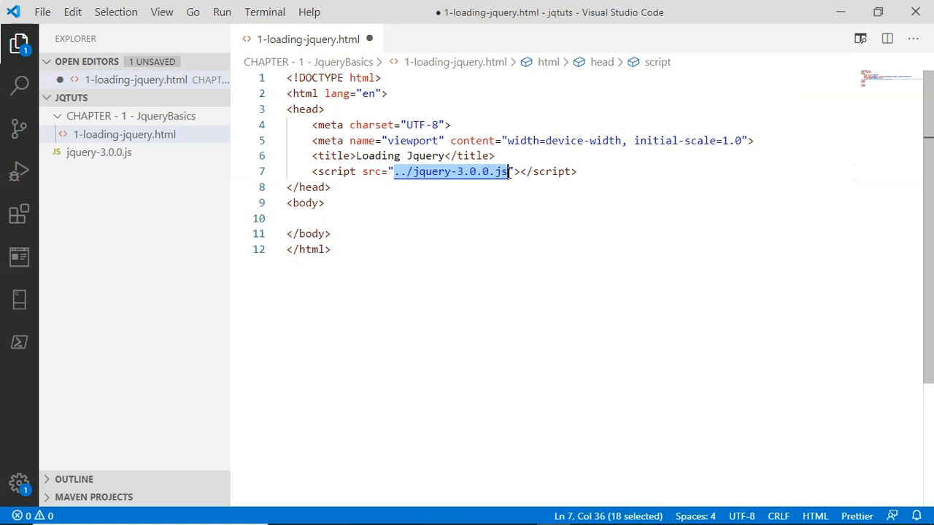
click(577, 172)
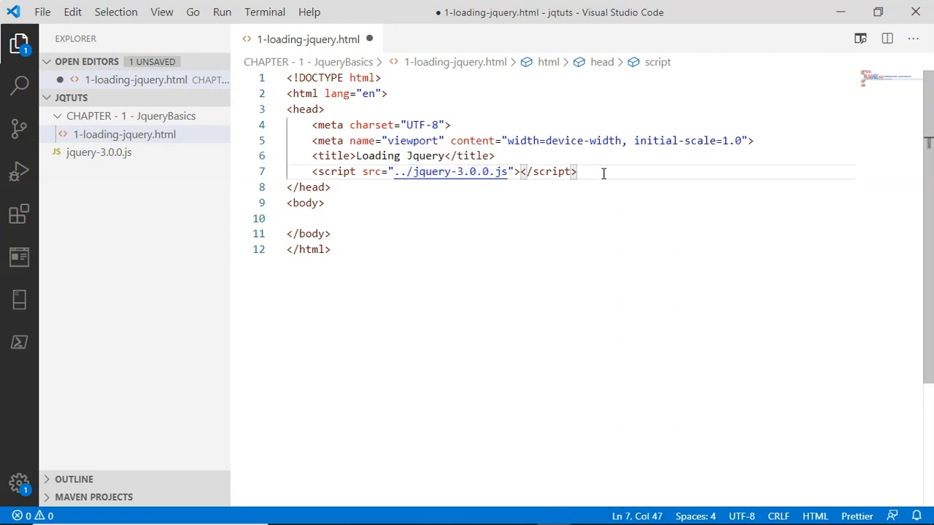
Add a second script block containing $(document).ready();
text(script>)
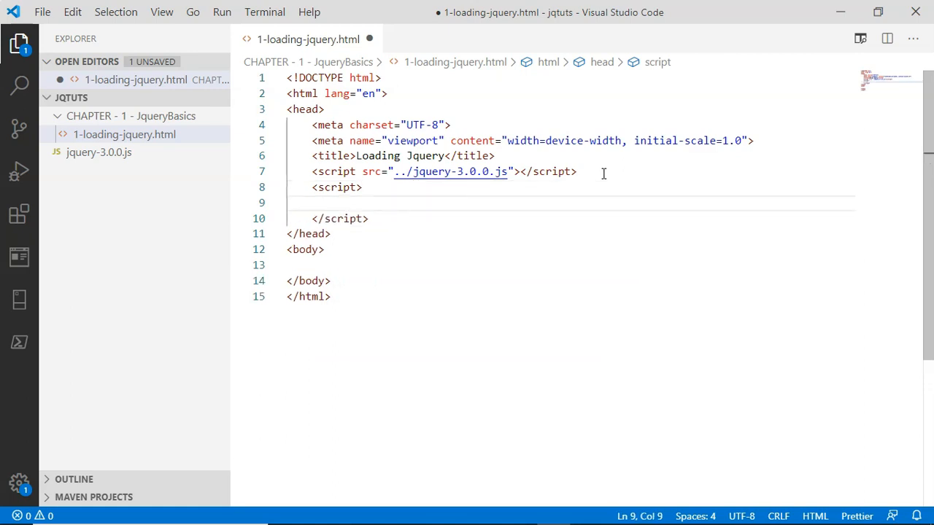
text($()
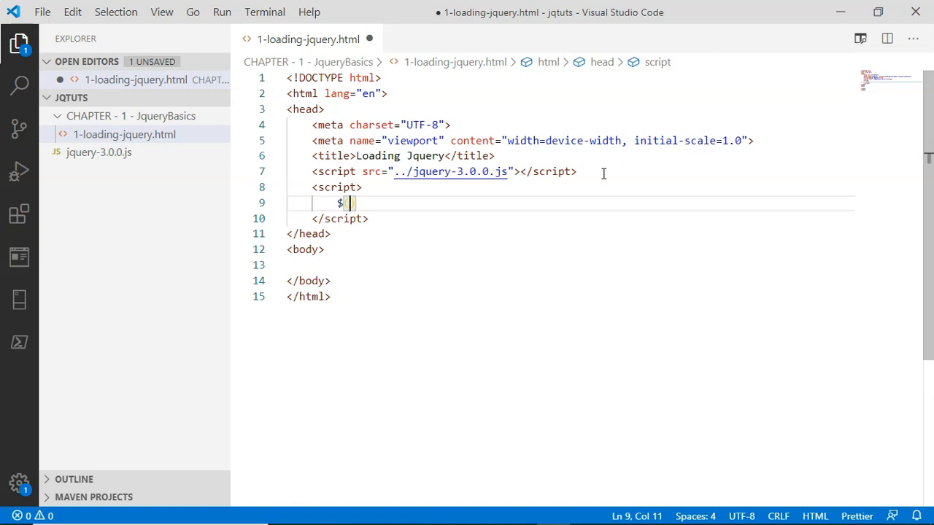
text(document)
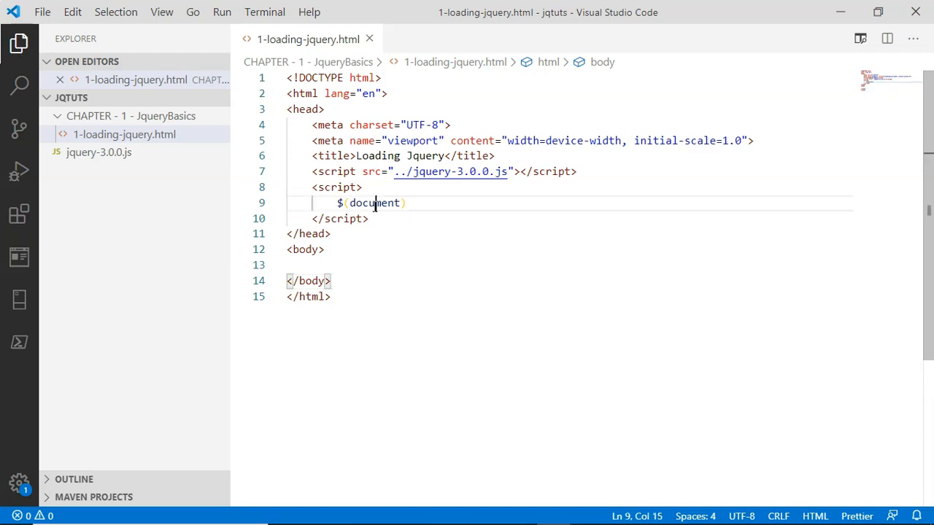
key(ctrl+a)
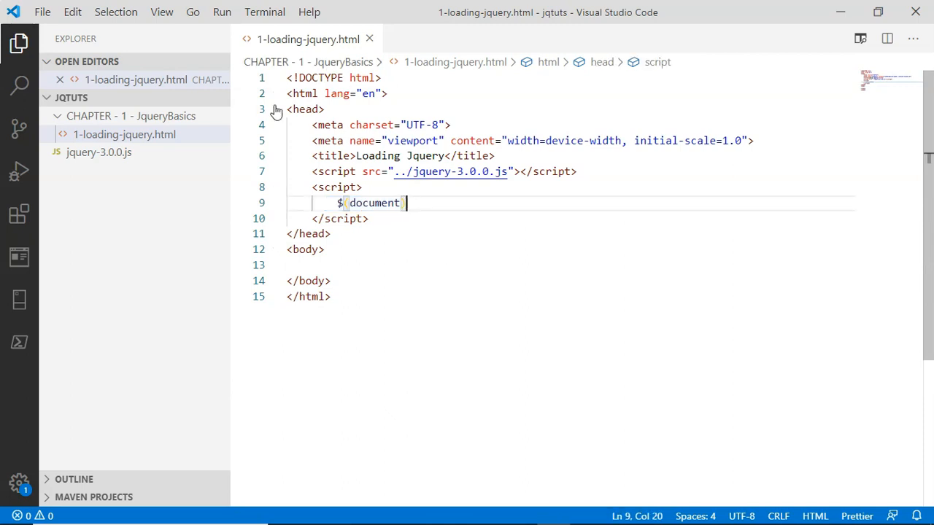
text(.)
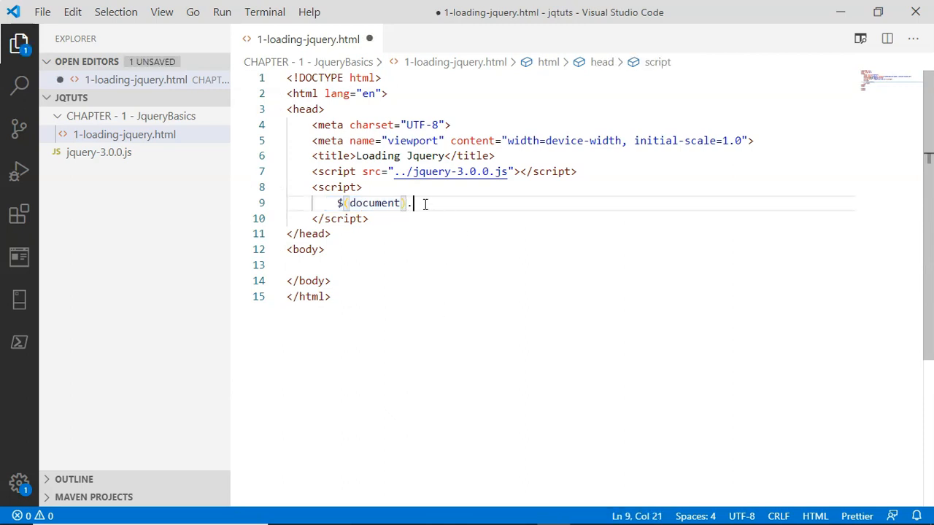
text()ready)
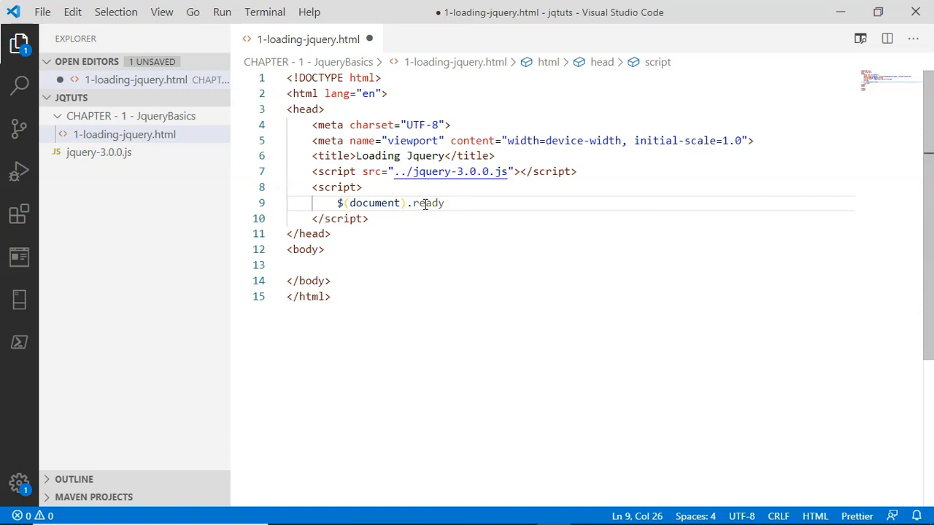
text(();)
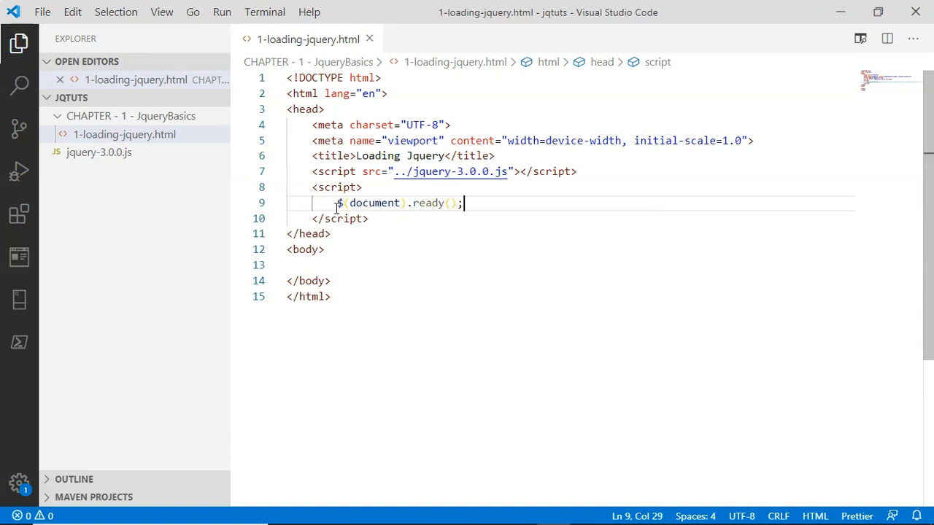
click(411, 202)
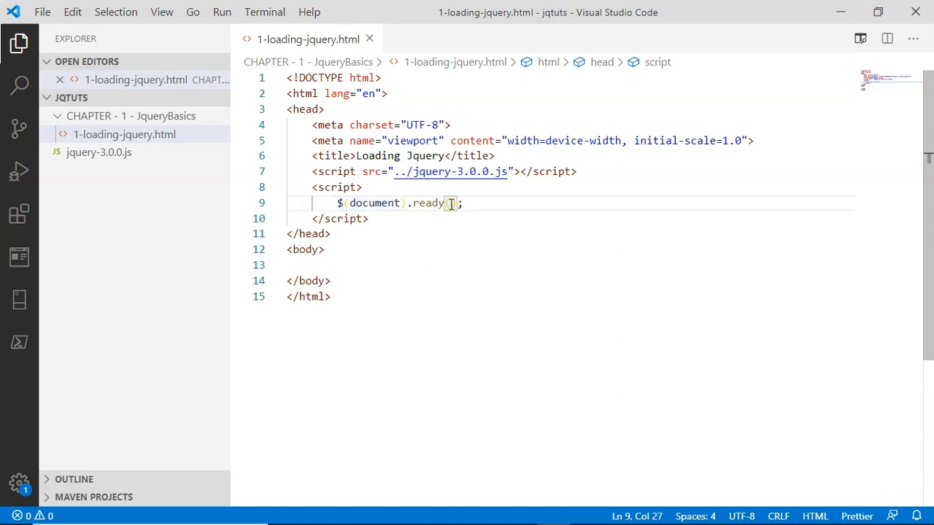
Write the ready callback function alerting "Welcome To Jquery"
text(fu)
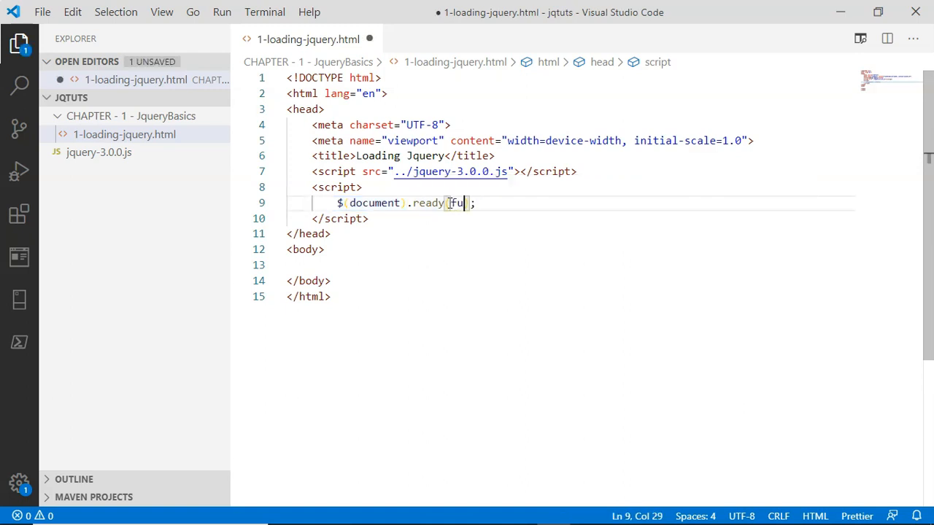
text(nction()
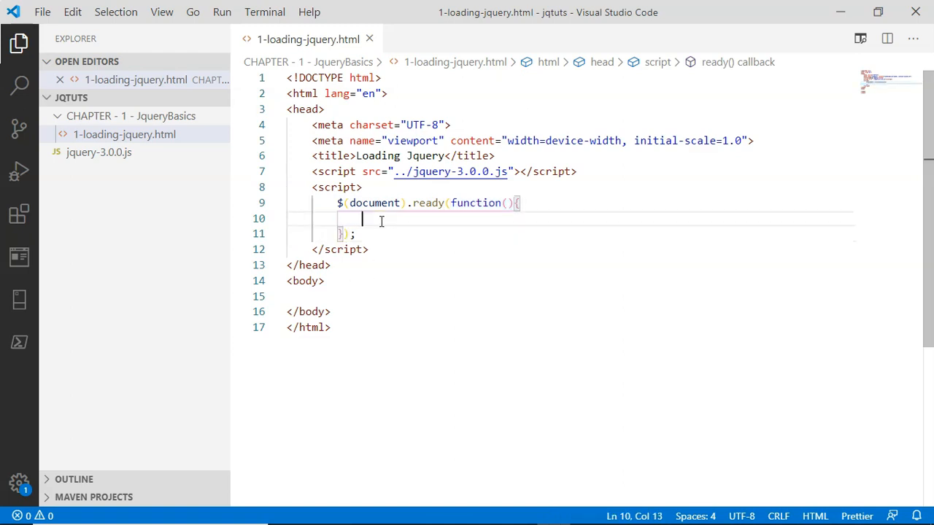
text(alert)
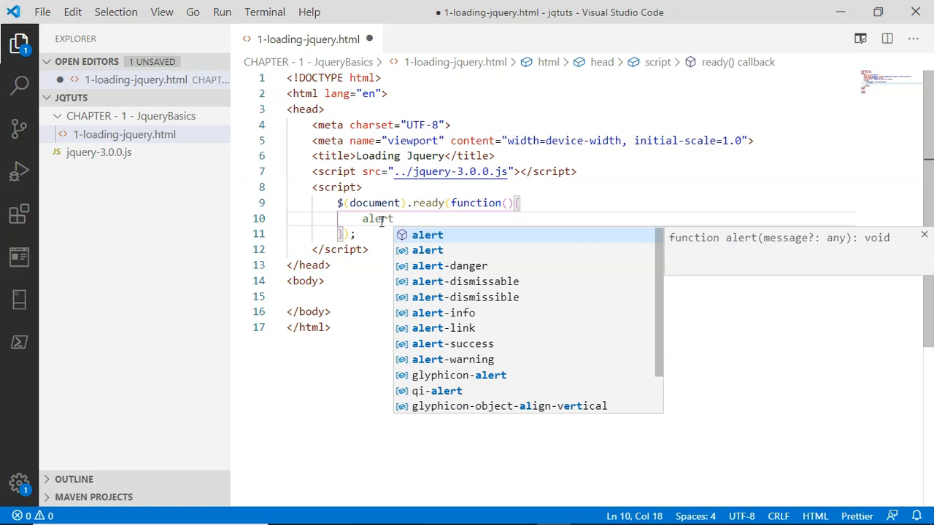
text(("w")
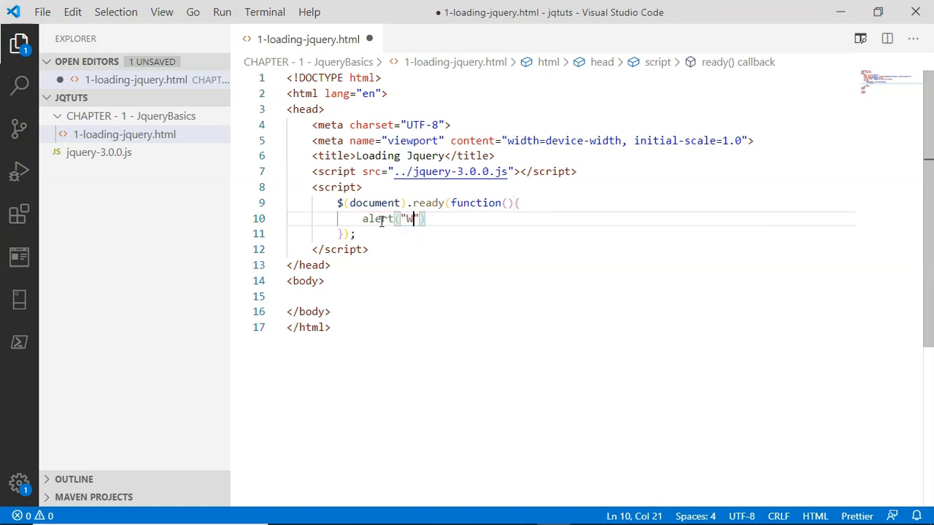
text(elcome)
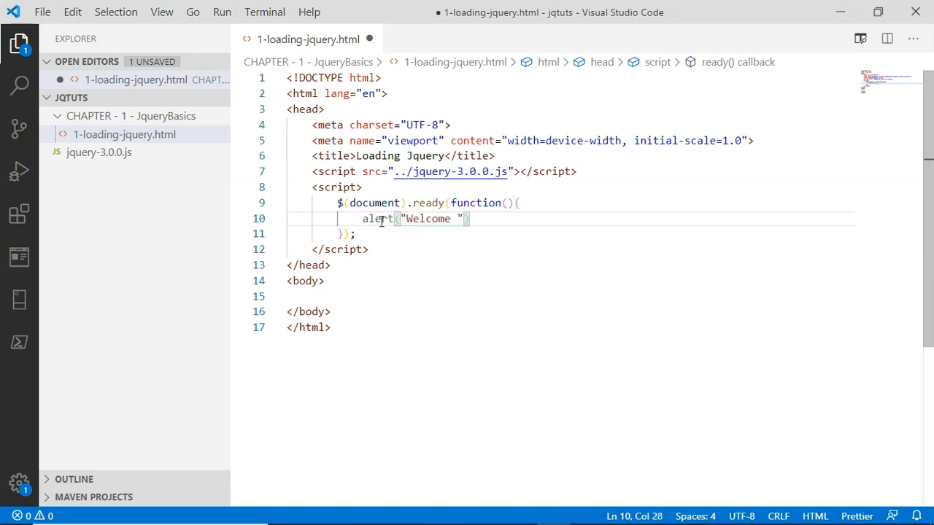
text(To Jquery)
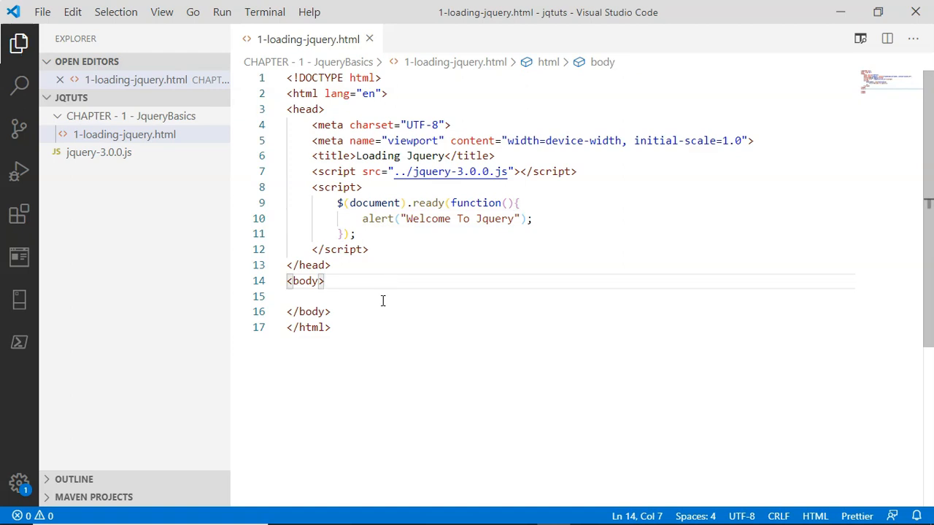
key(ctrl+a)
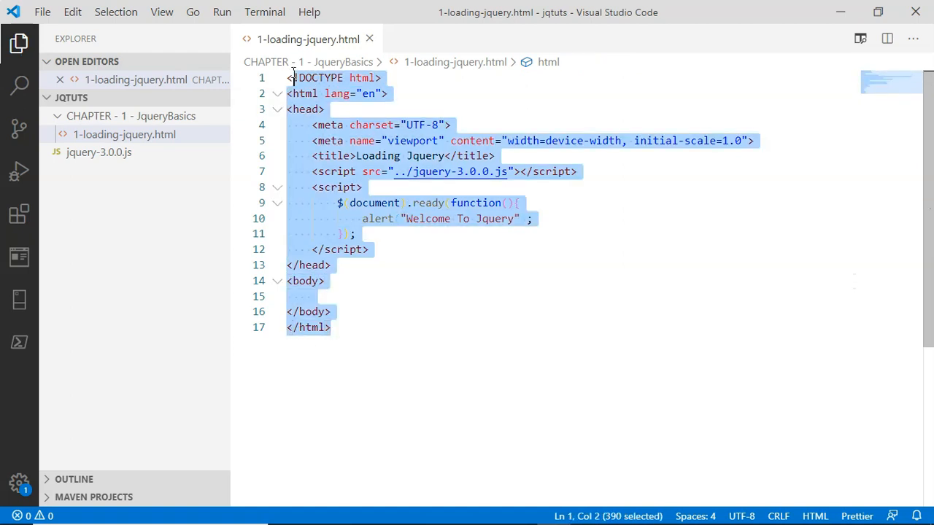
click(367, 249)
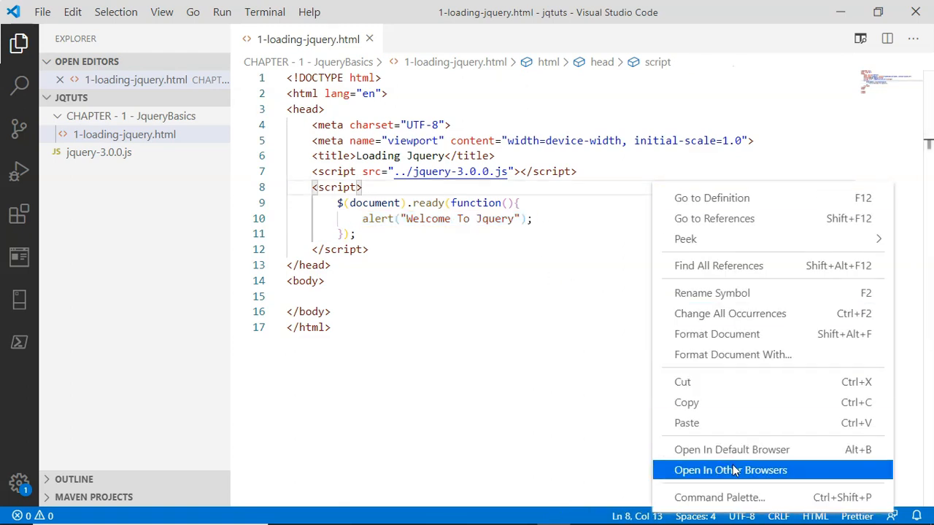
Choose Open In Other Browsers to list browsers, with Google Chrome highlighted
click(729, 470)
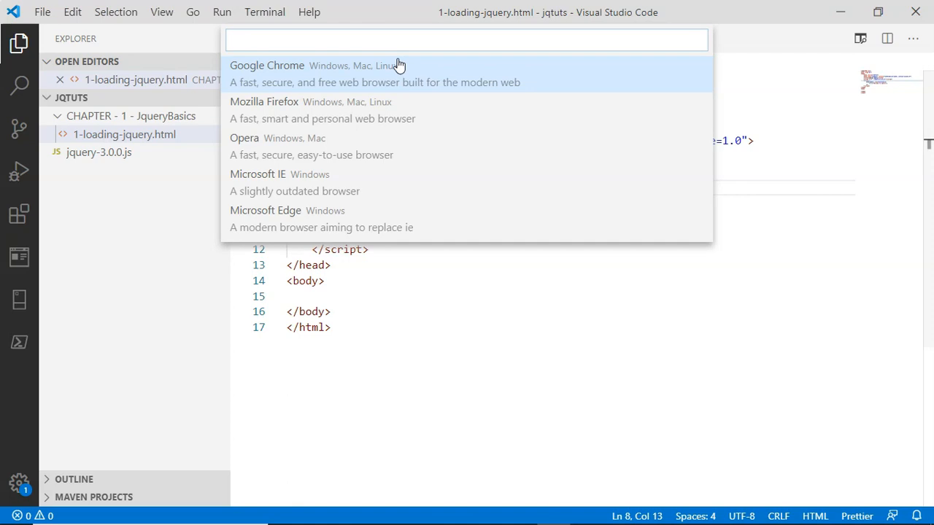